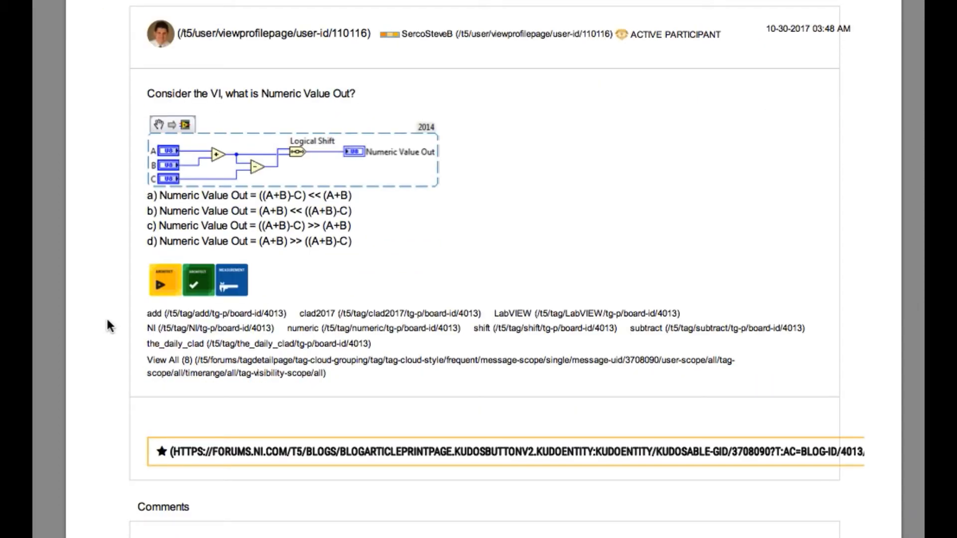
mouse_move(178, 185)
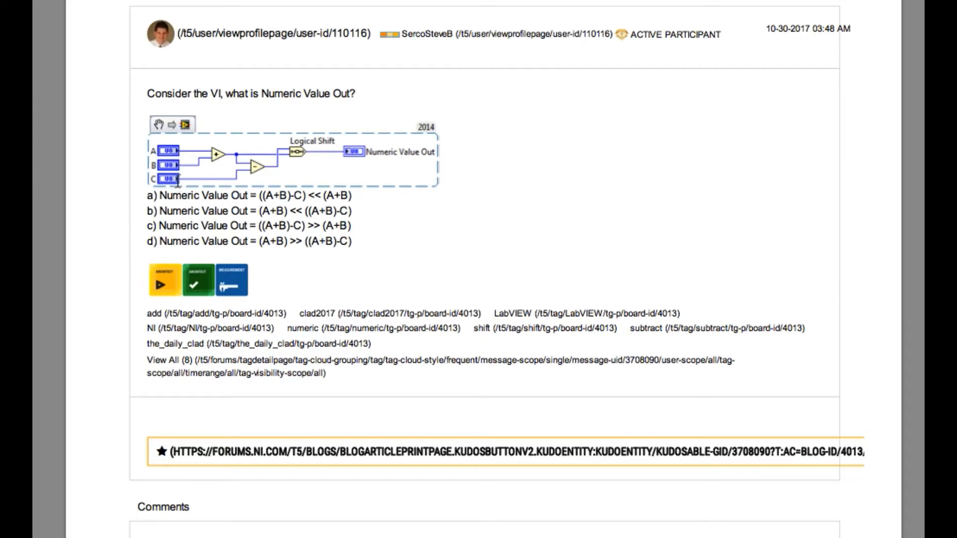